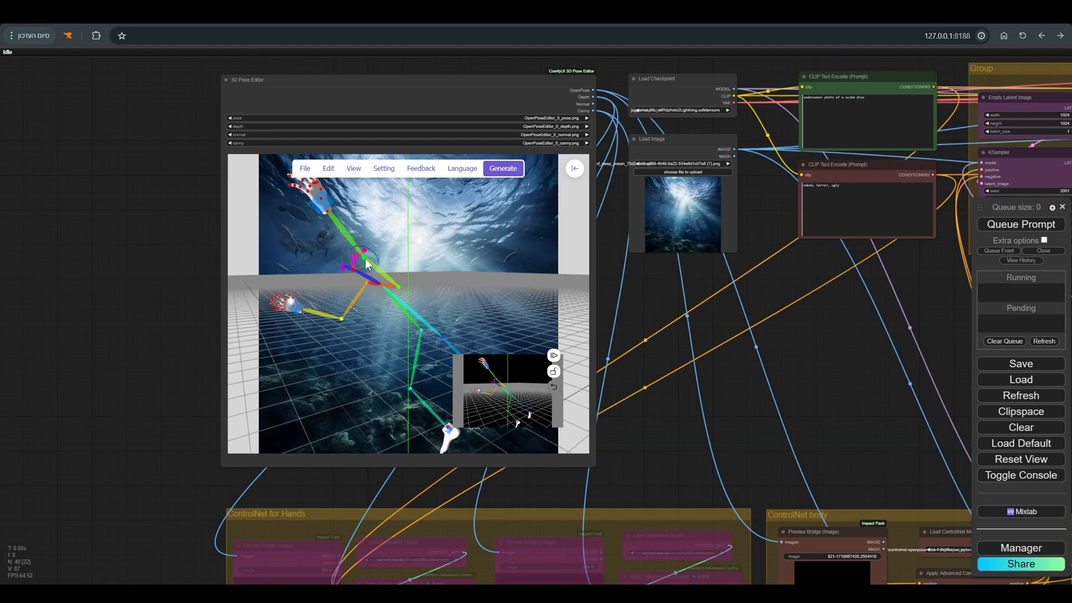
Search the Custom Nodes Manager for node packs matching '3d', then return to the workflow.
{"action": "left_click", "coordinate": [1020, 547]}
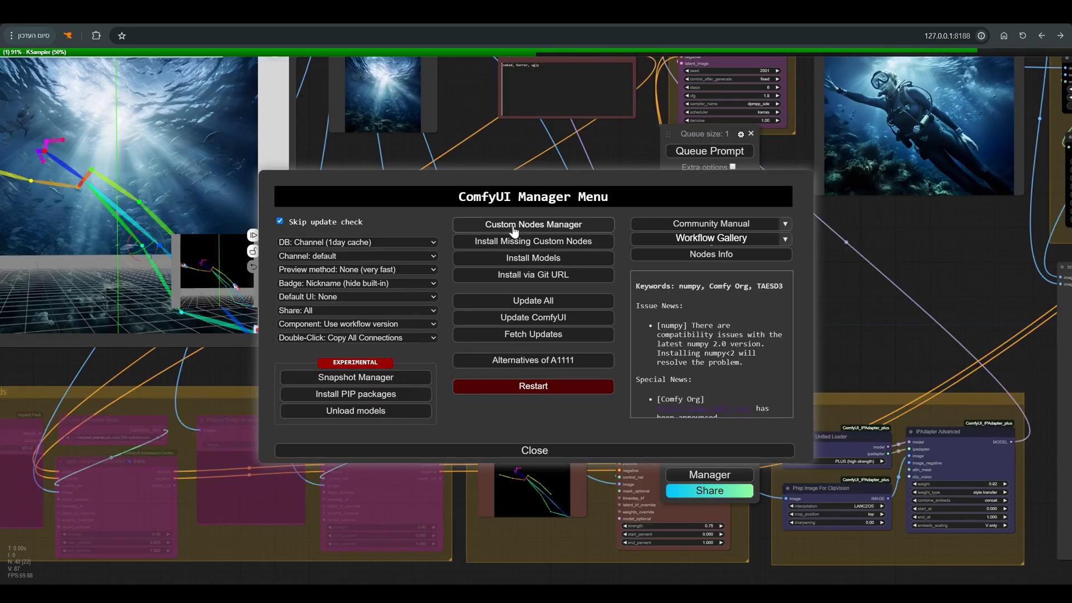
{"action": "left_click", "coordinate": [533, 225]}
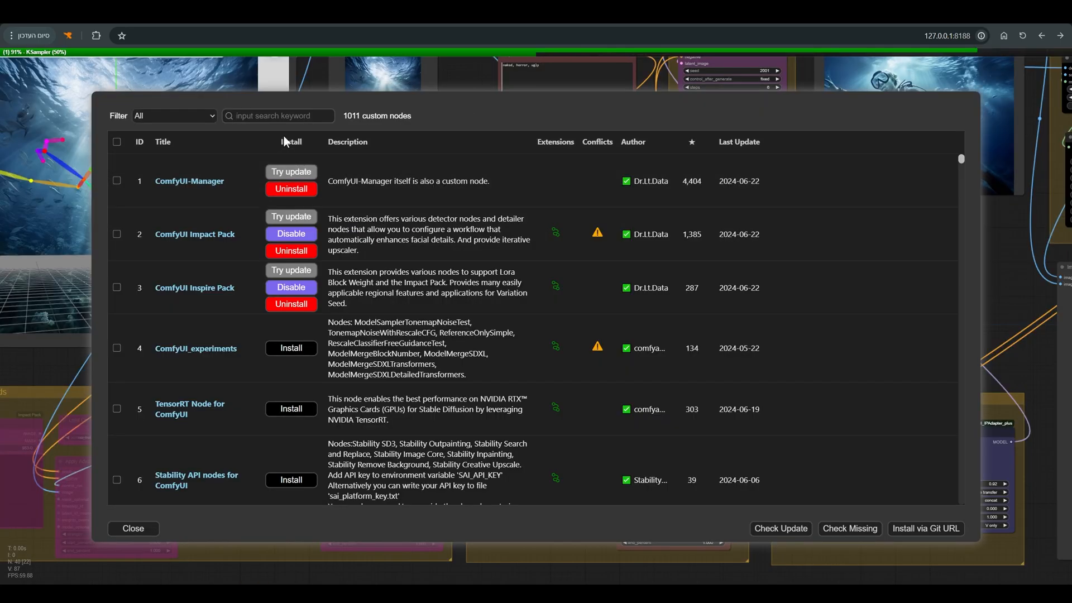
{"action": "type", "text": "3d"}
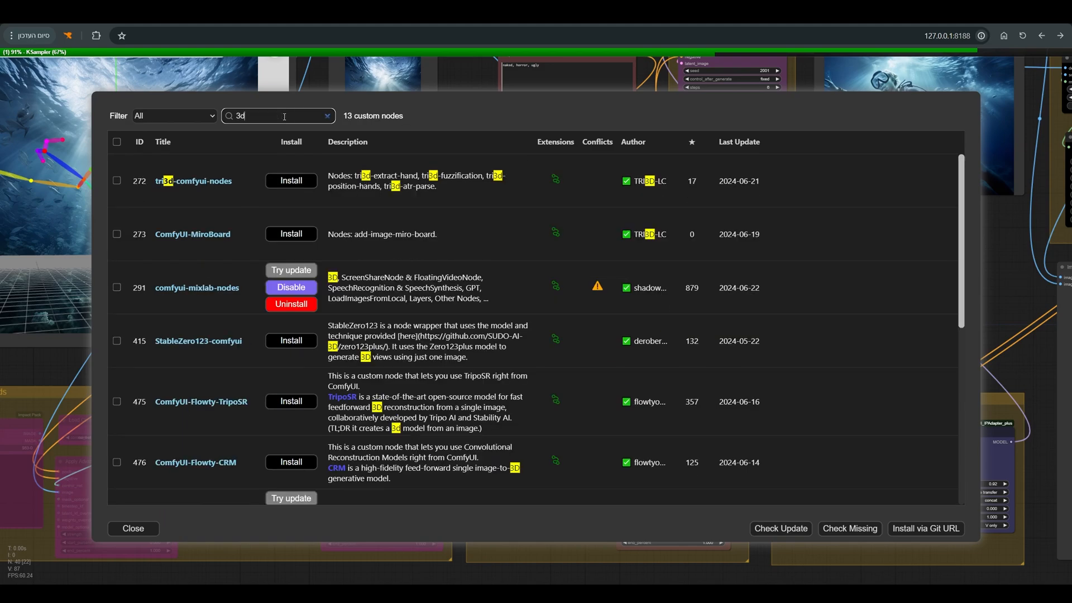
{"action": "type", "text": "go"}
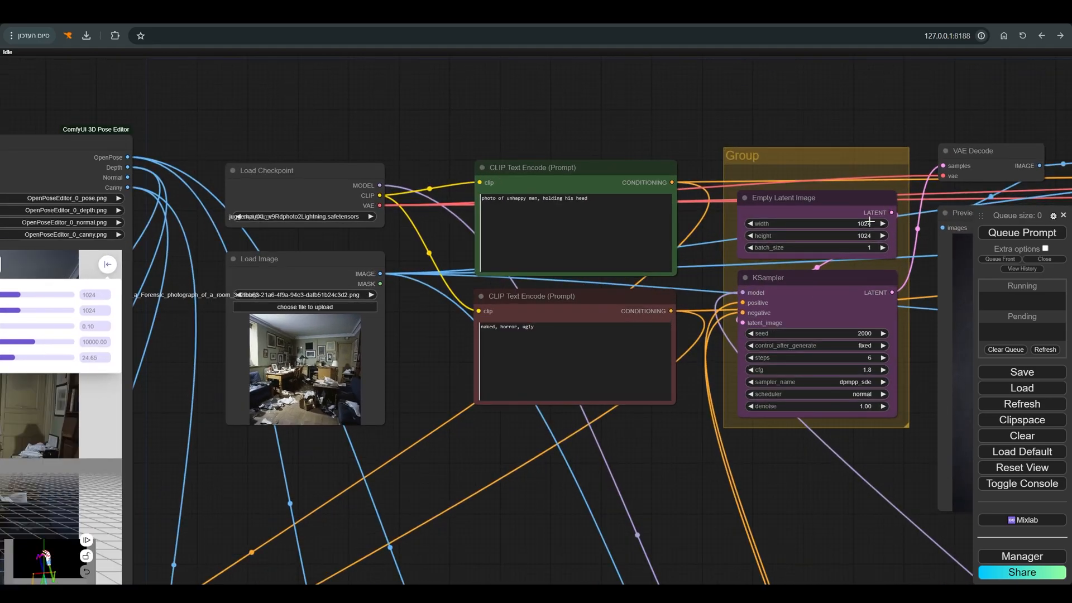
{"action": "left_click", "coordinate": [108, 265]}
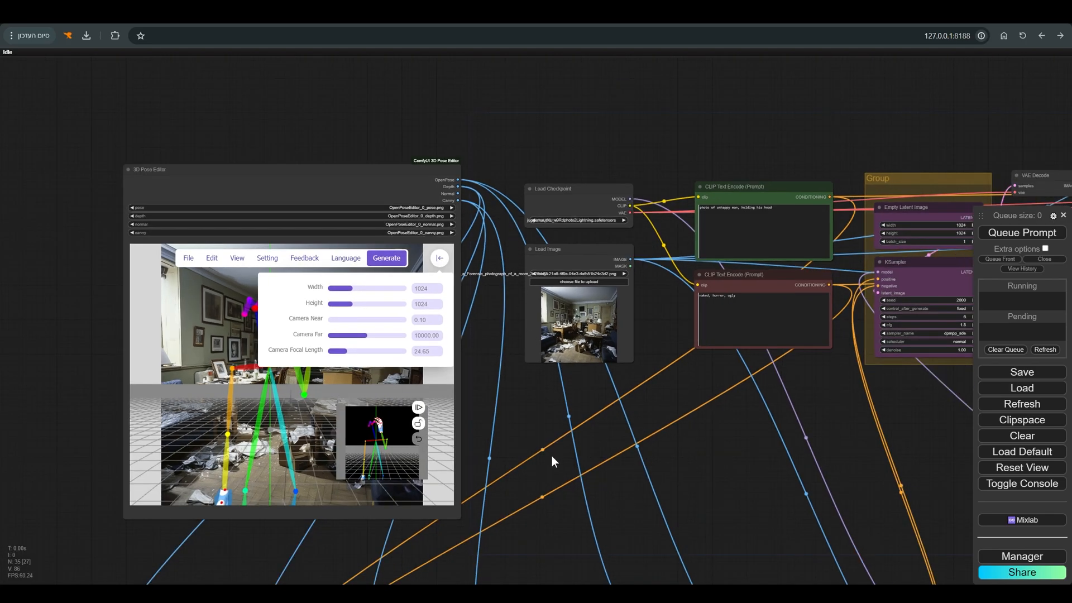
{"action": "scroll", "scroll_direction": "down", "scroll_amount": 3}
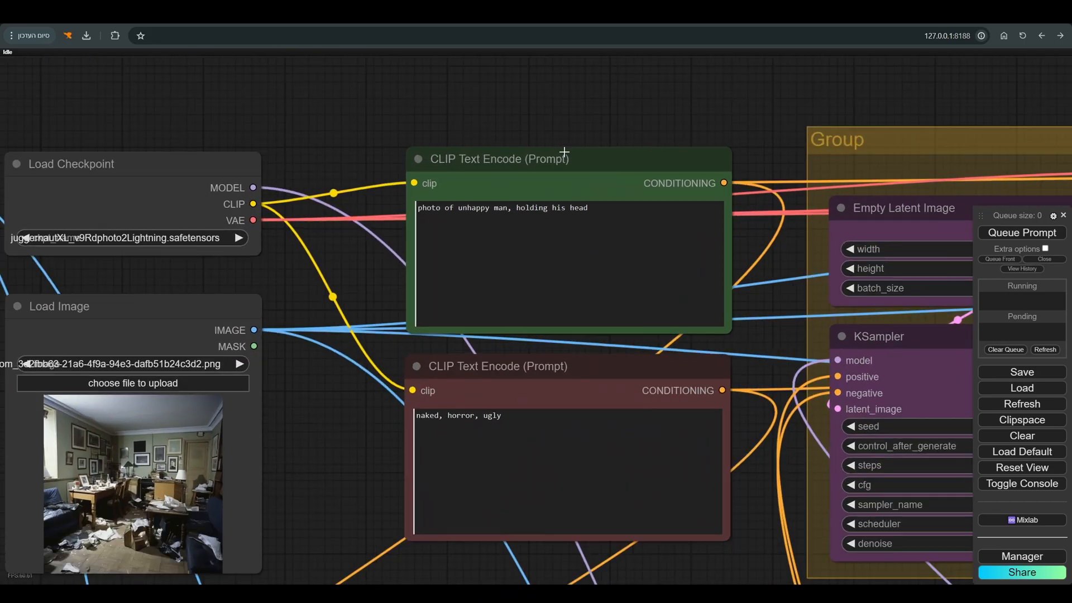
{"action": "mouse_move", "coordinate": [503, 213]}
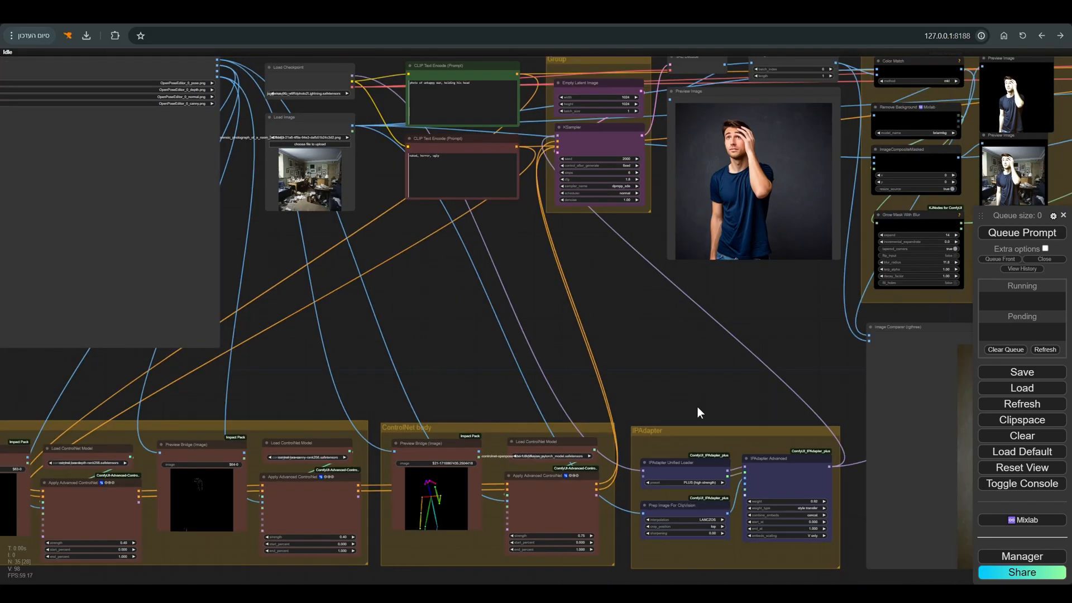
Queue the prompt to generate the batch of four men holding their heads.
{"action": "left_click", "coordinate": [1021, 233]}
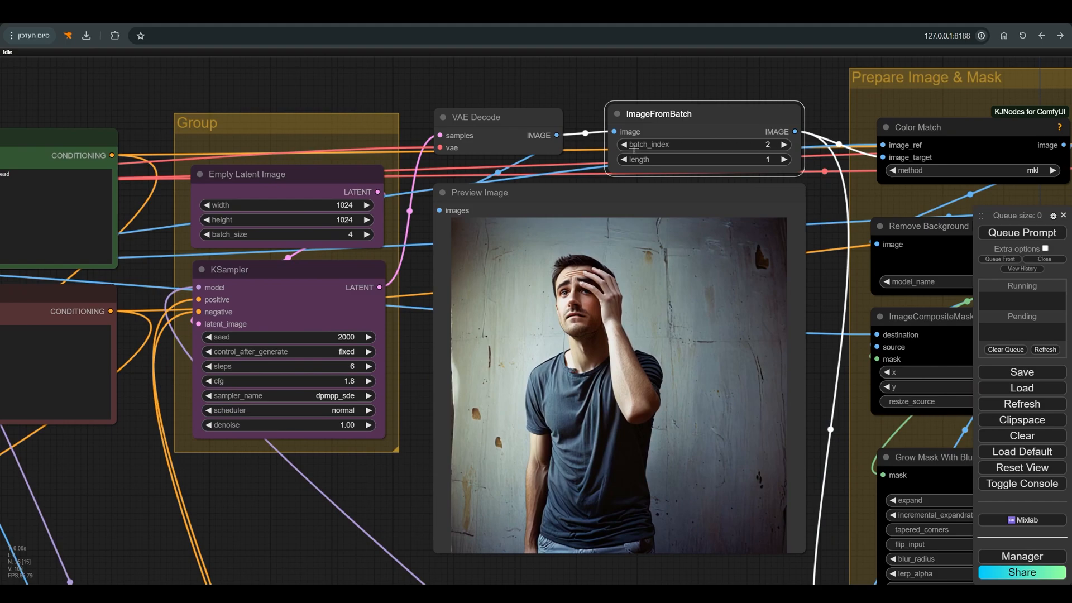
Browse the hahnec/color-matcher GitHub README and its colour-transfer example results.
{"action": "left_click", "coordinate": [622, 144]}
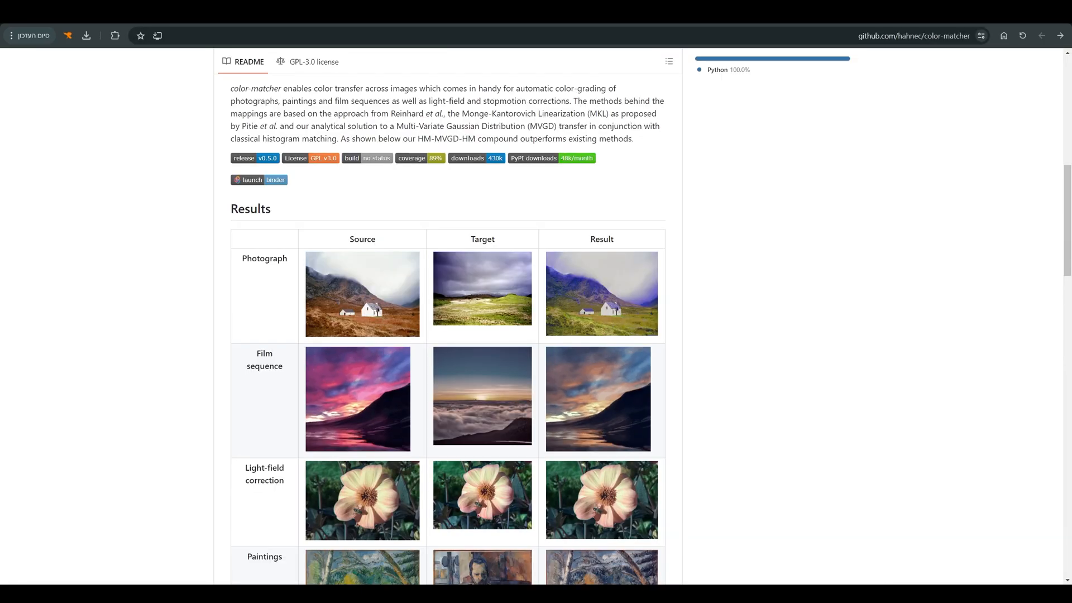
{"action": "scroll", "scroll_direction": "up", "scroll_amount": 3}
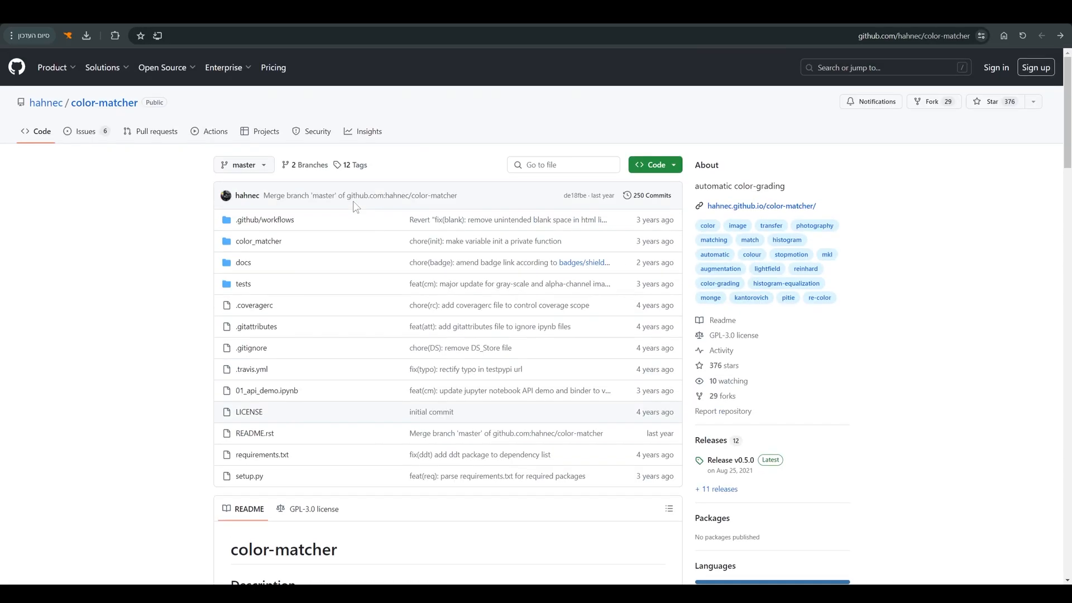
{"action": "scroll", "scroll_direction": "down", "scroll_amount": 3}
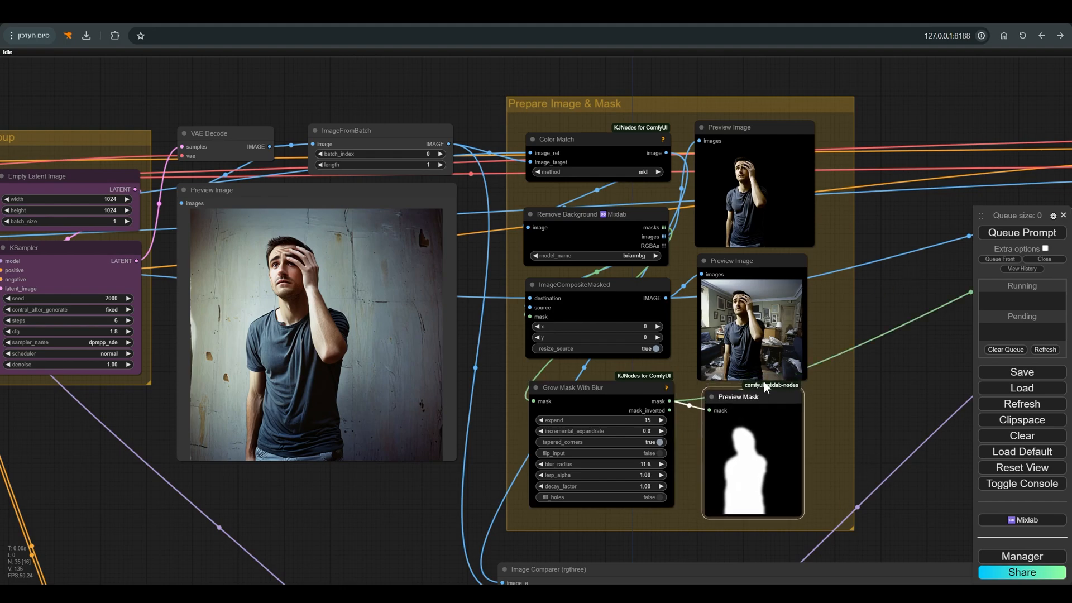
{"action": "mouse_move", "coordinate": [879, 300]}
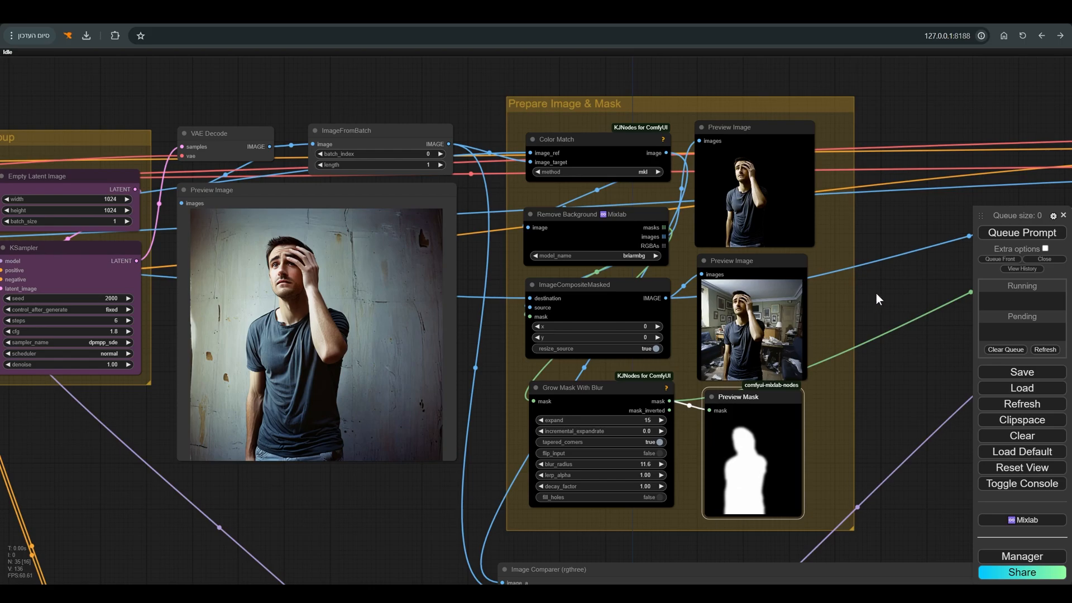
{"action": "mouse_move", "coordinate": [887, 298]}
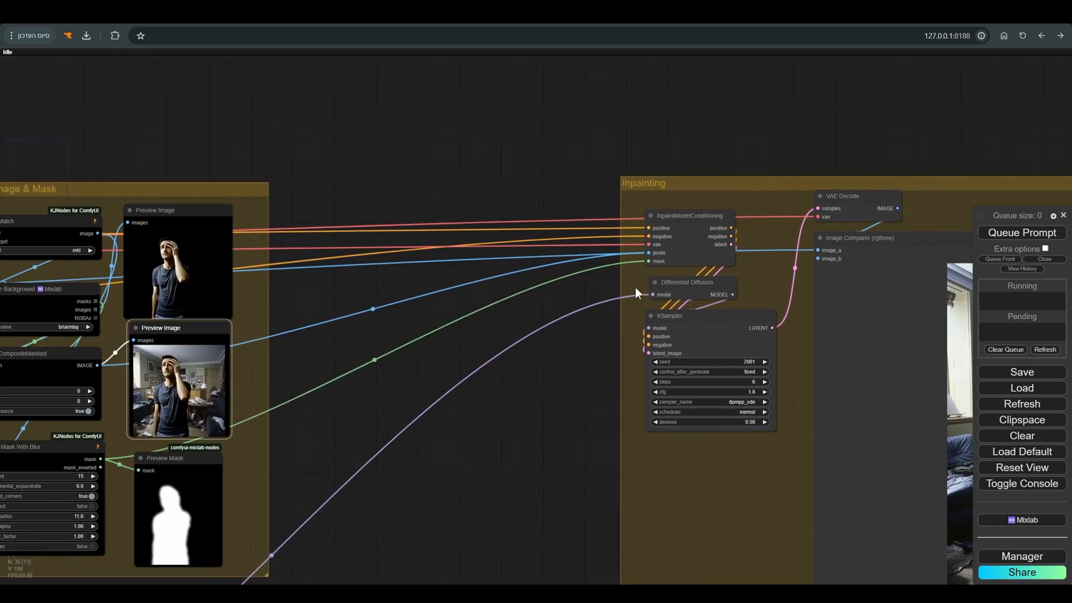
{"action": "mouse_move", "coordinate": [284, 417]}
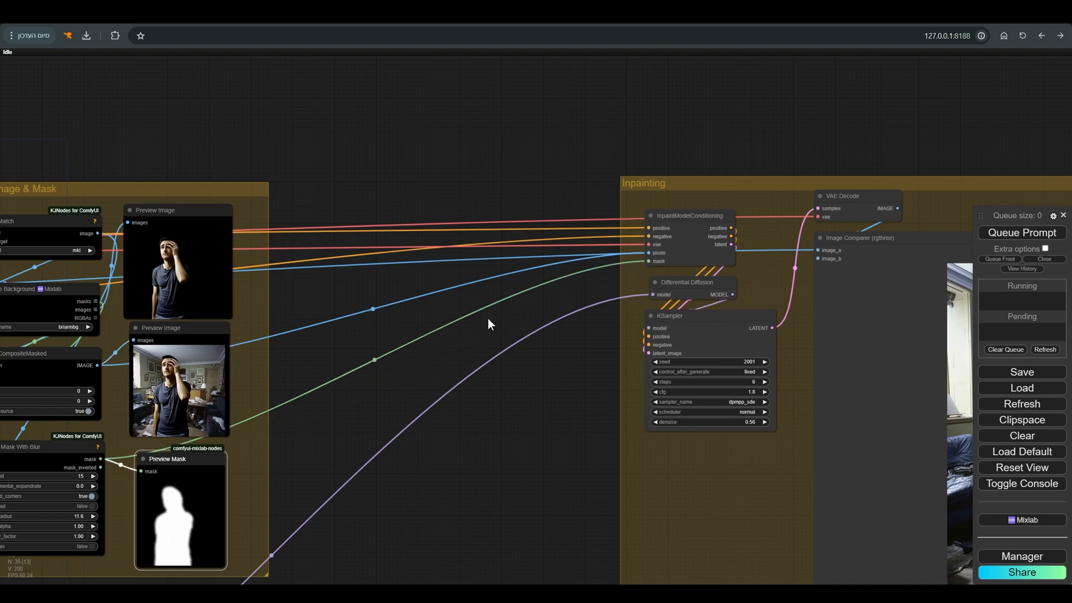
{"action": "left_click", "coordinate": [684, 281]}
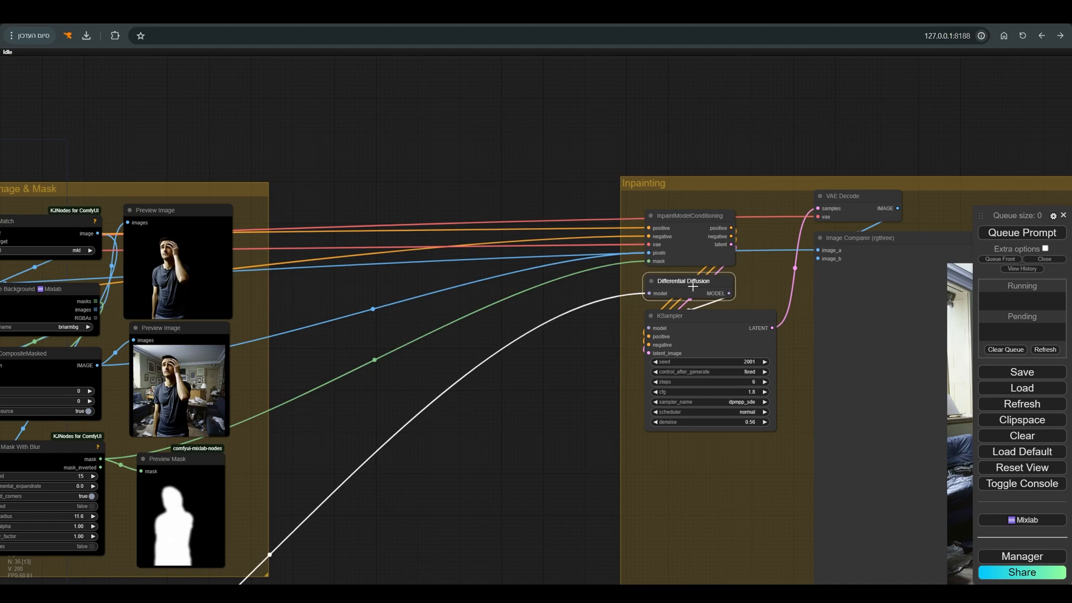
{"action": "scroll", "scroll_direction": "up", "scroll_amount": 3}
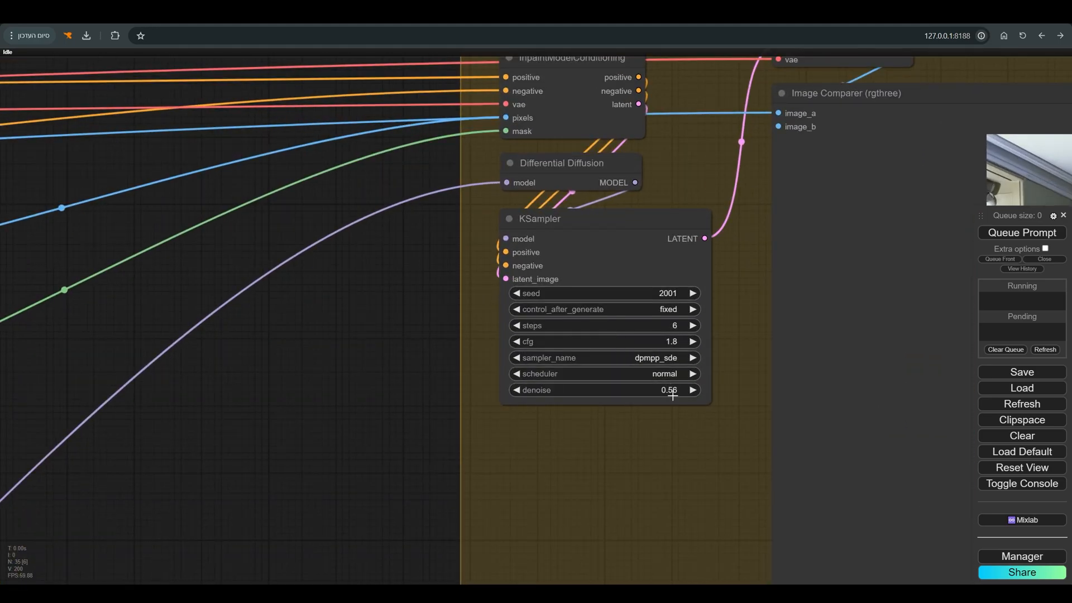
{"action": "double_click", "coordinate": [670, 390]}
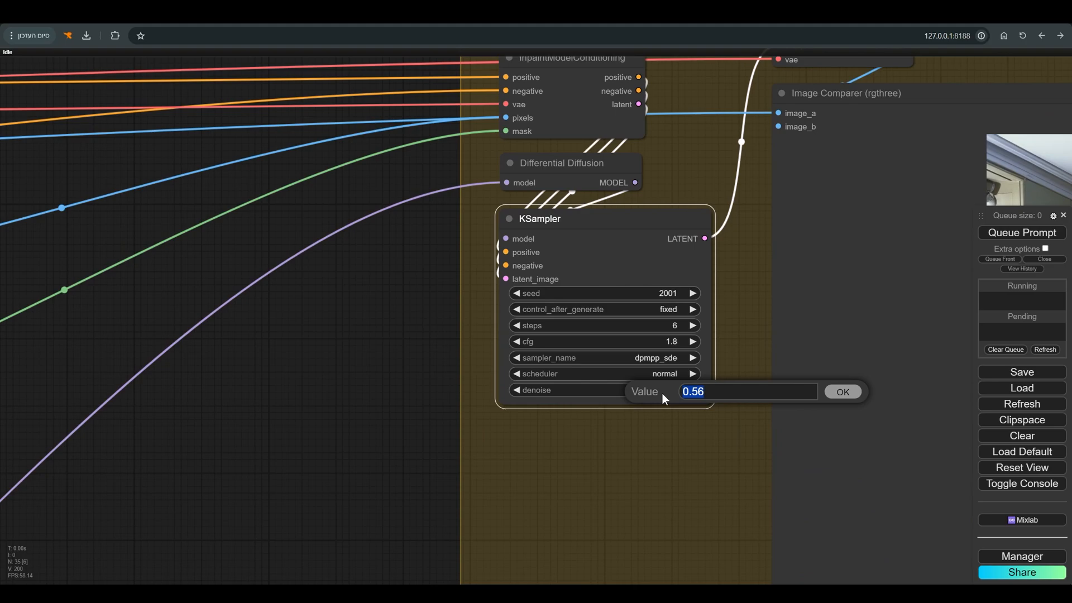
{"action": "mouse_move", "coordinate": [842, 398]}
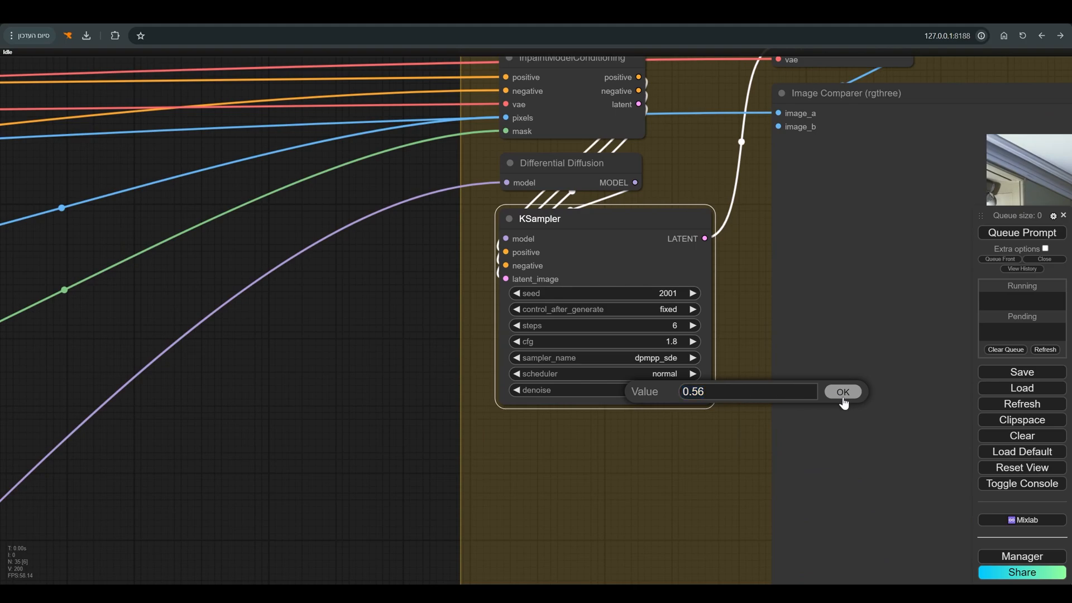
{"action": "left_click", "coordinate": [842, 392]}
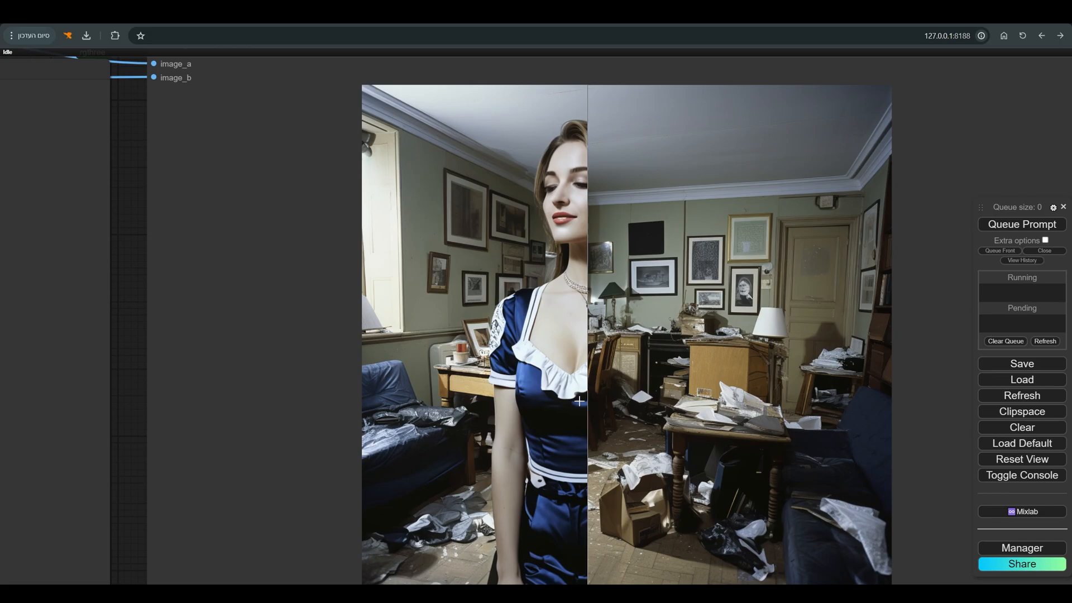
Show the generation history to load the earlier underwater diver result.
{"action": "left_click", "coordinate": [1022, 260]}
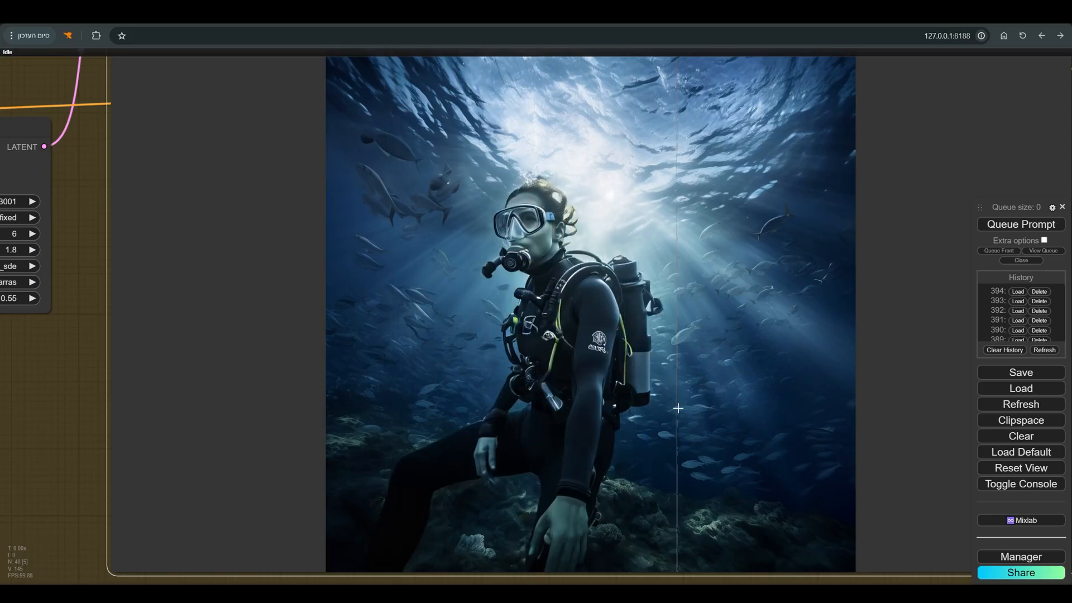